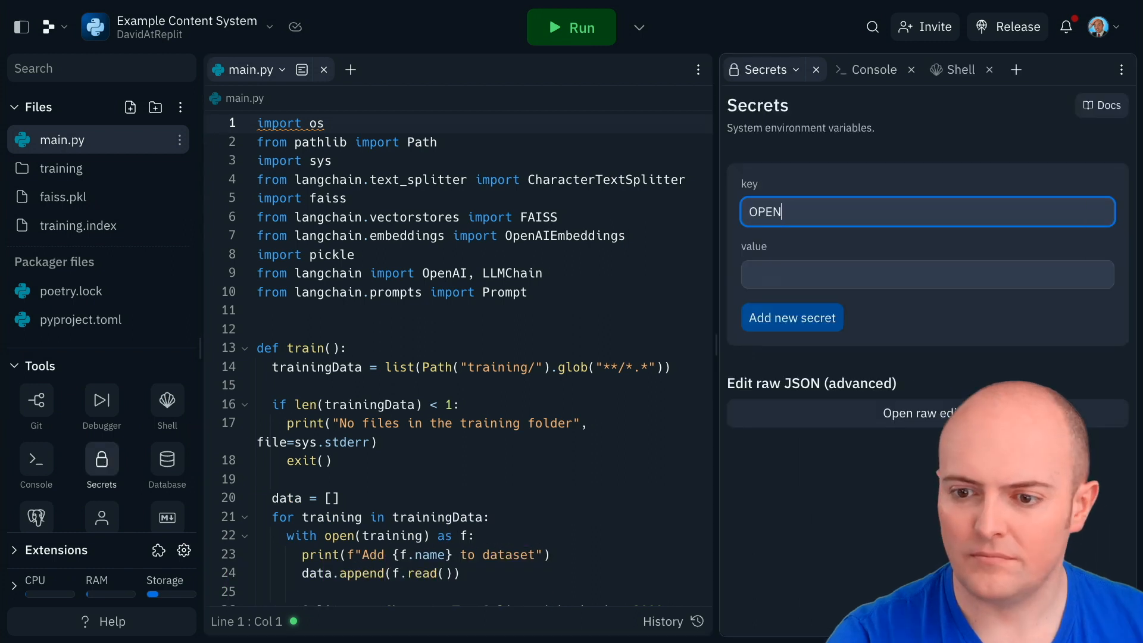
# Start main.py with Run, then stop the running app.
pyautogui.click(571, 27)
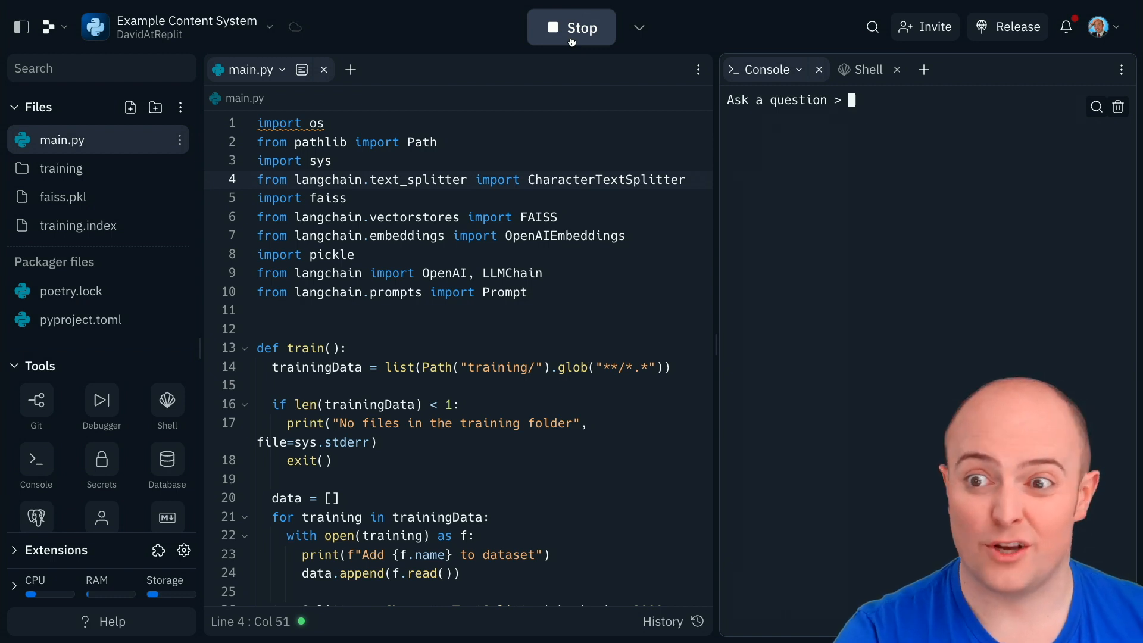
pyautogui.click(572, 27)
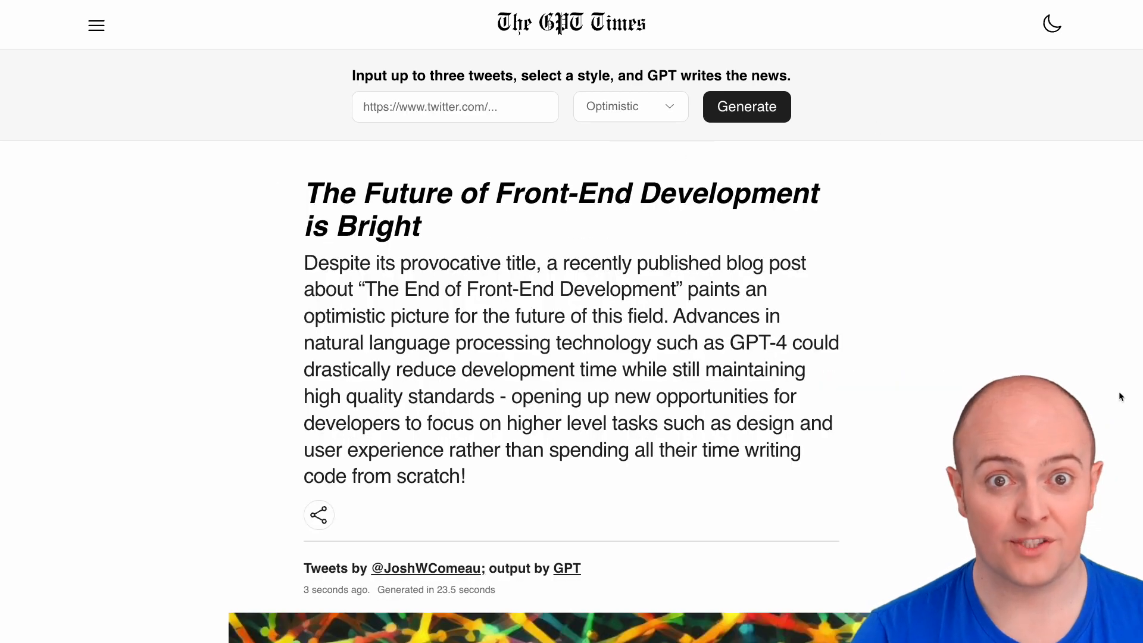
pyautogui.scroll(-3)
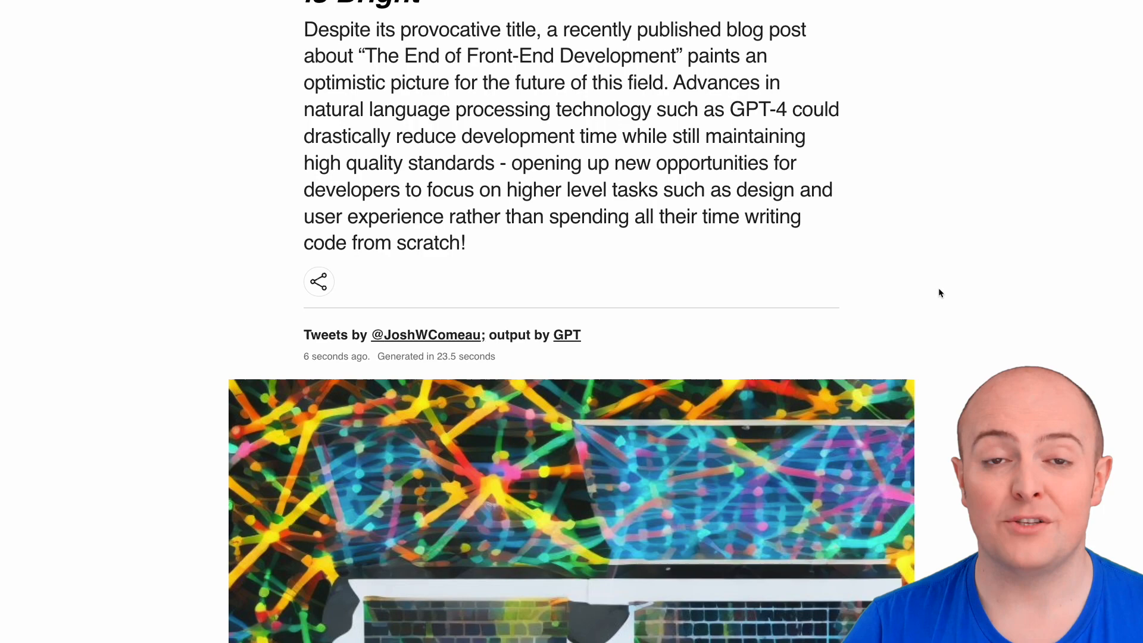
pyautogui.scroll(-3)
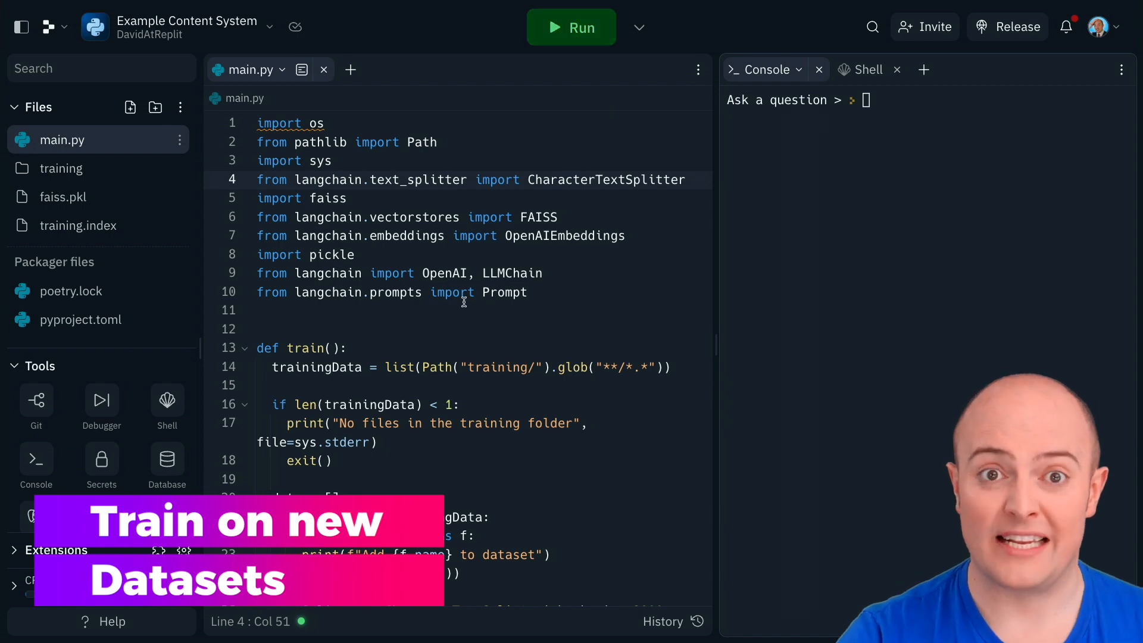
# Add a train() call on a new line below the train function in main.py.
pyautogui.scroll(-3)
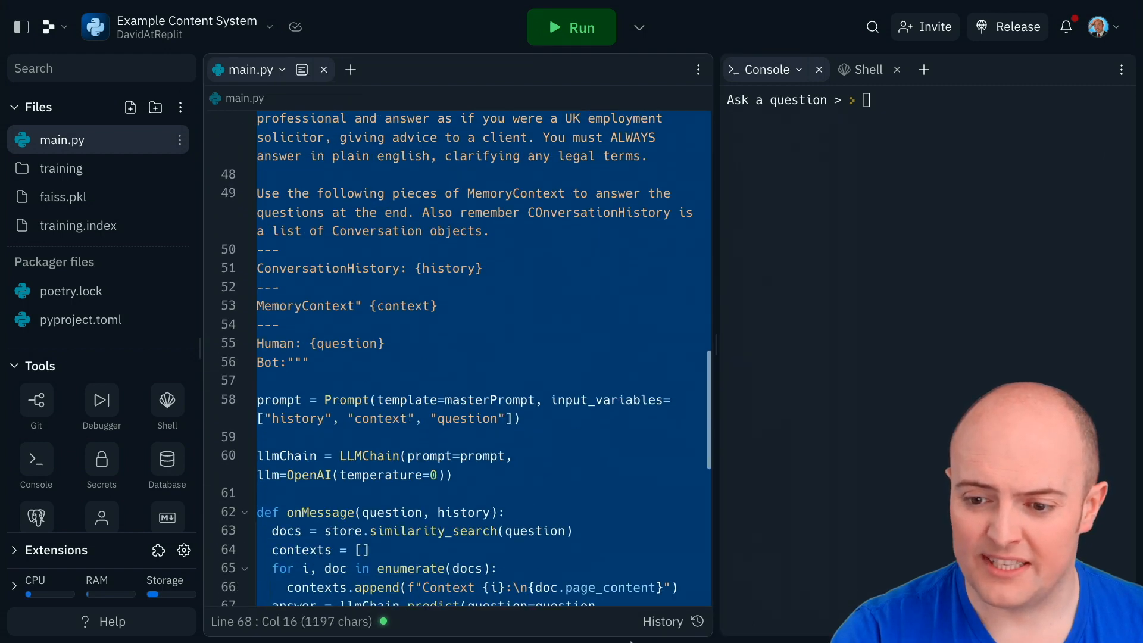
pyautogui.scroll(-3)
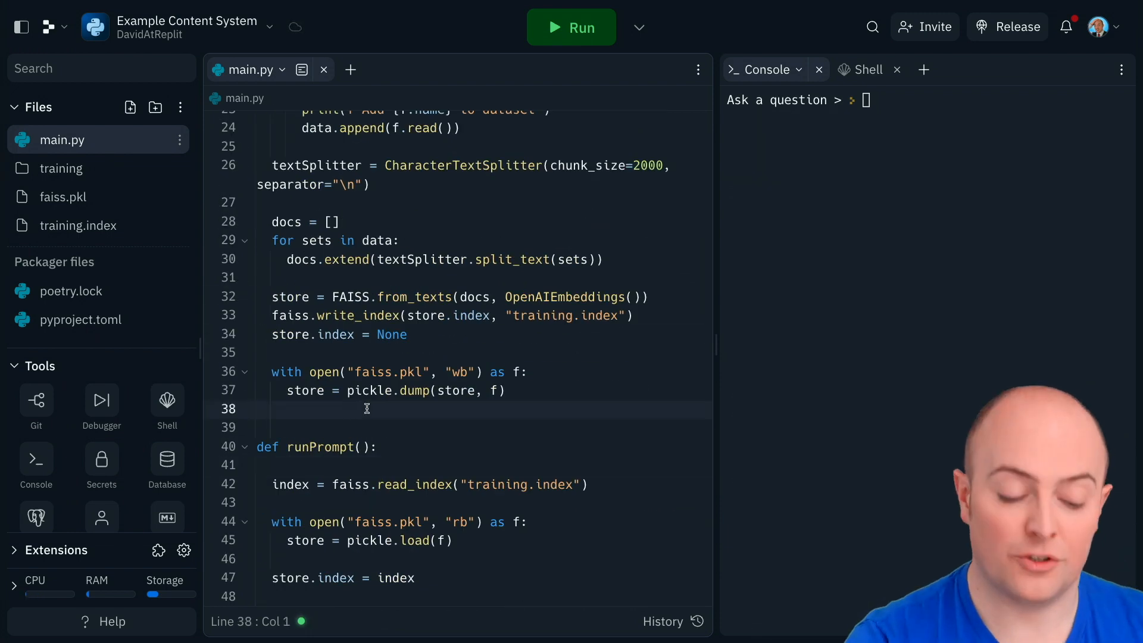
pyautogui.write('train()')
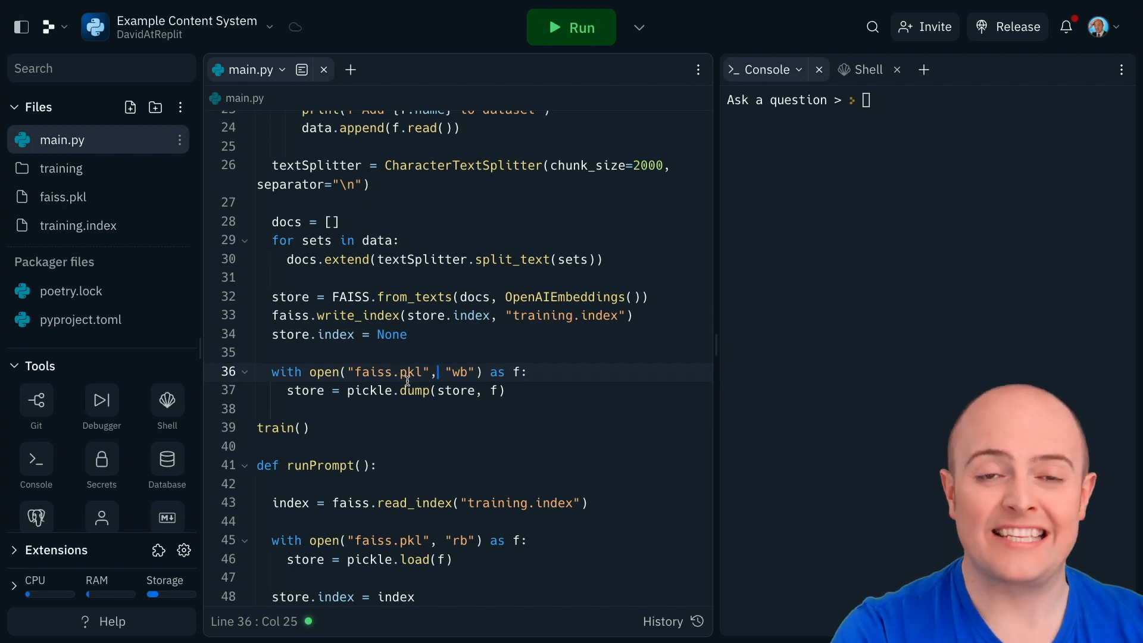
# Delete employmentAct.txt from the training folder and confirm the deletion.
pyautogui.click(61, 168)
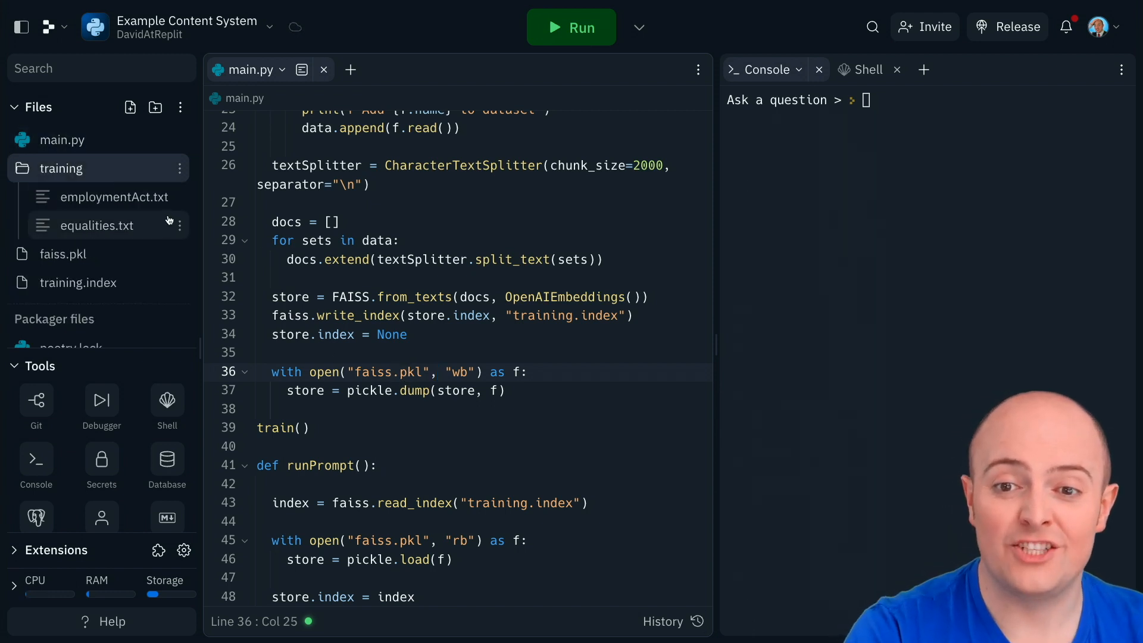
pyautogui.click(181, 197)
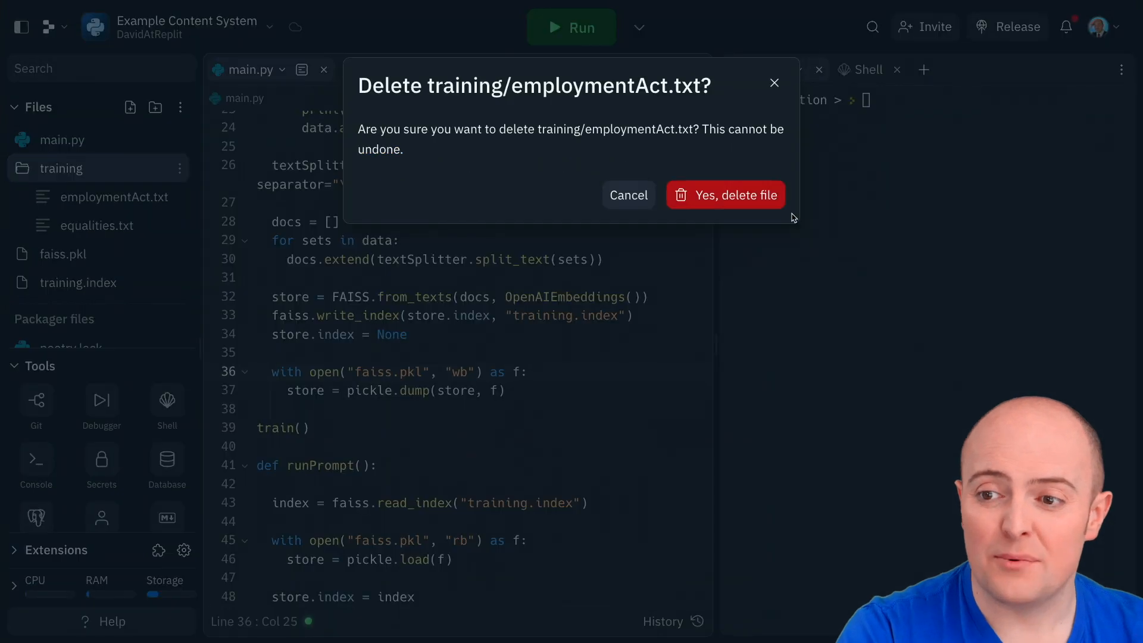
pyautogui.click(724, 194)
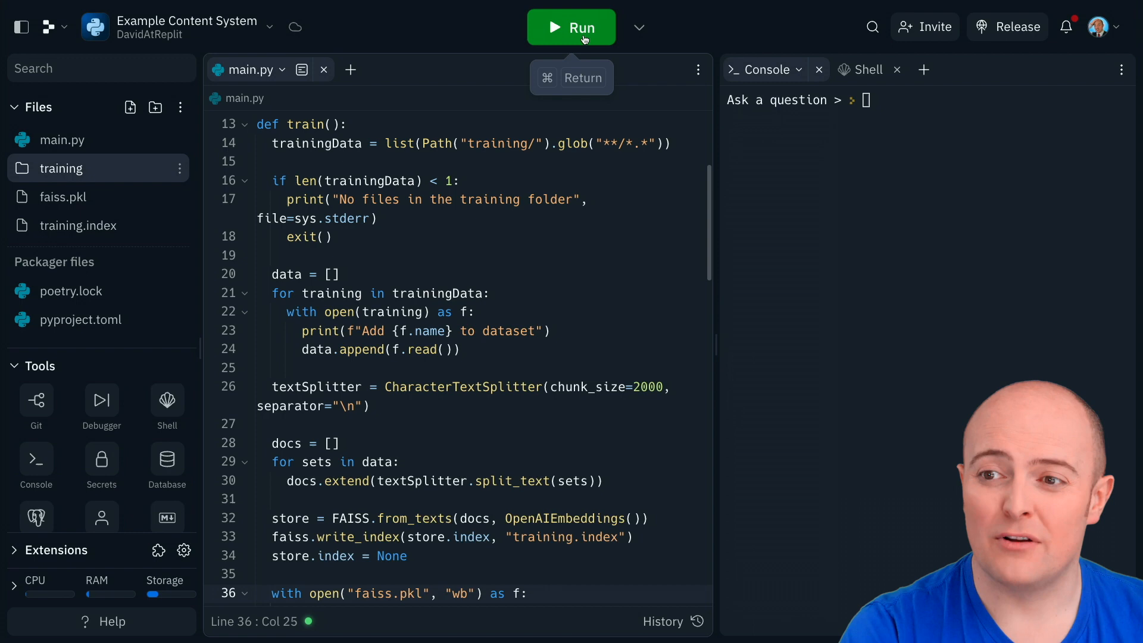
# Run main.py and scroll the console listing numbered training files added to the dataset.
pyautogui.click(572, 27)
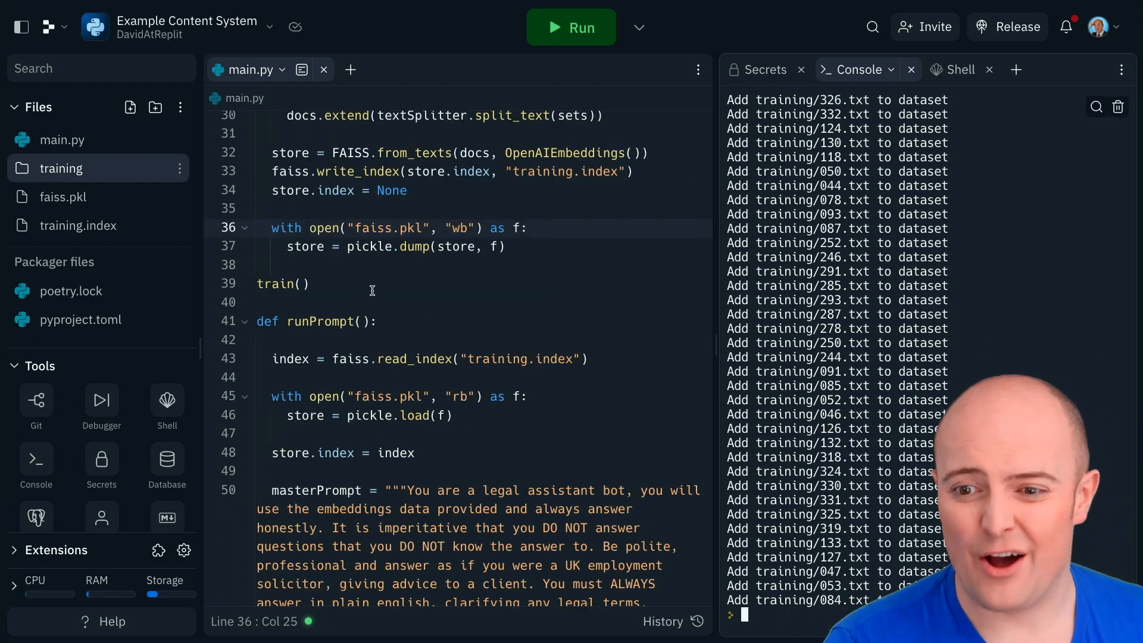
pyautogui.scroll(-3)
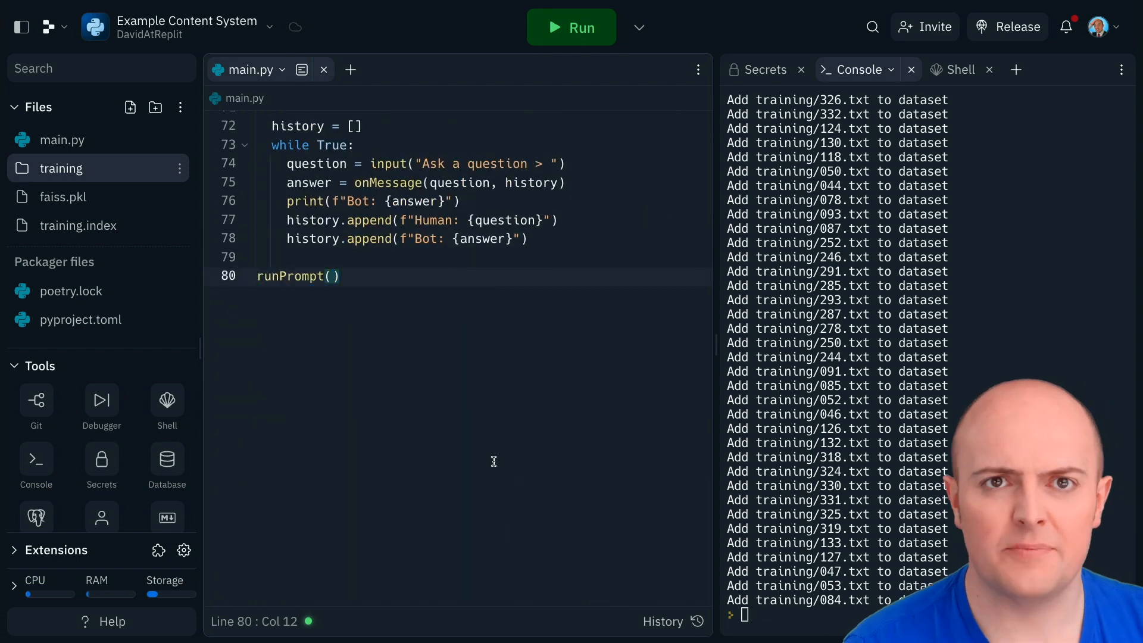
pyautogui.click(571, 27)
pyautogui.write('prompt = f"Write a story, in the style of the BBC news stories you have in your context, that summarises this tweet in a few paragraphs: {question')
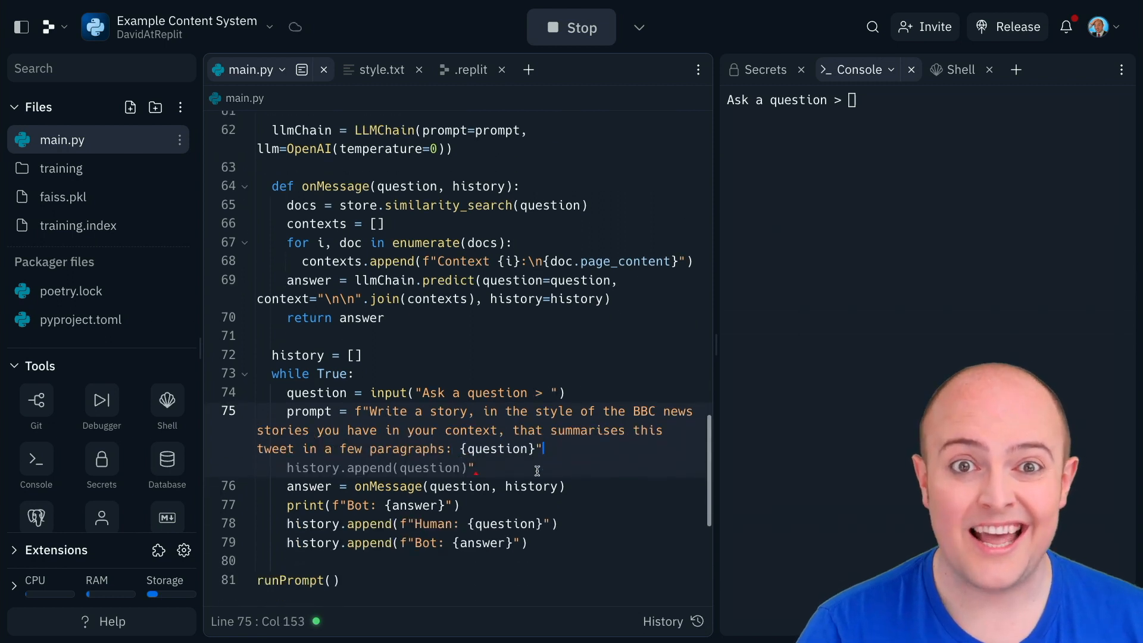
# Add the BBC journalist style reminder, test tweets like 'Elon Musk buys small church', start a DALL-E section.
pyautogui.write('\\nRemember that you are a BBC Journalist and MUST ALWAYS USE THE BBC NEWS STORY STYLE')
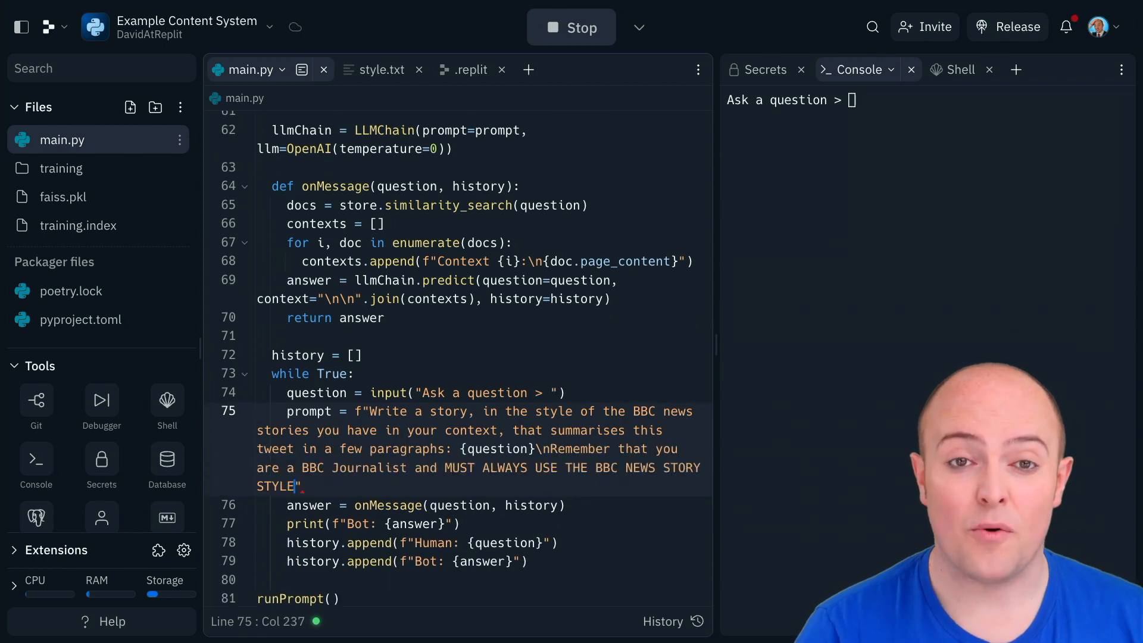
pyautogui.write('Elon Musk buys small church in downtown Cardiff to convert into a bar')
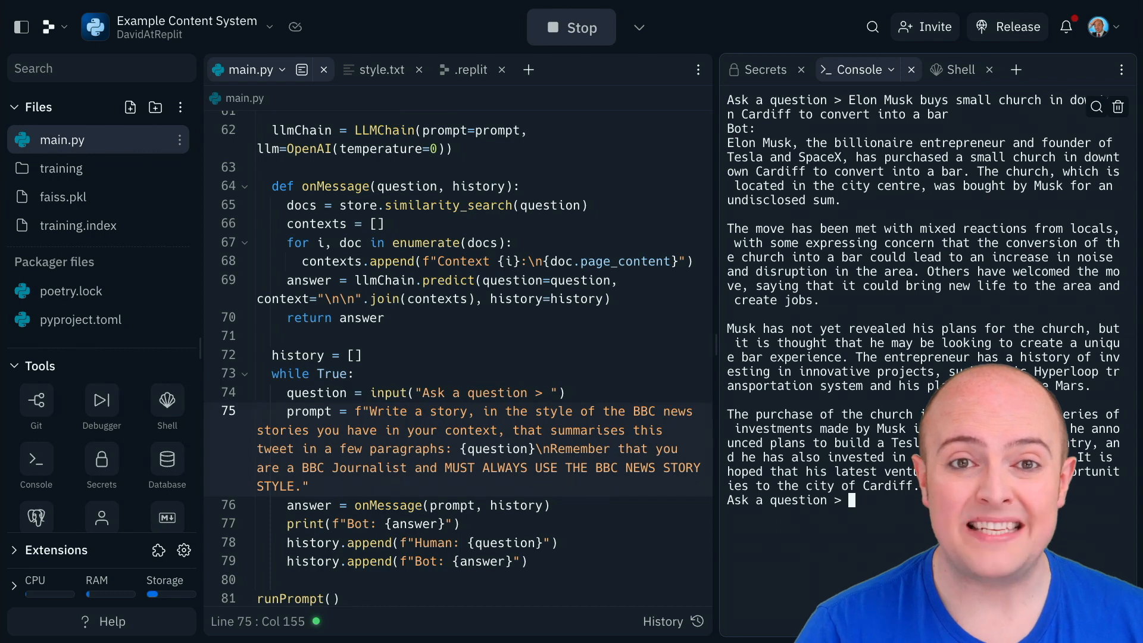
pyautogui.write('Br')
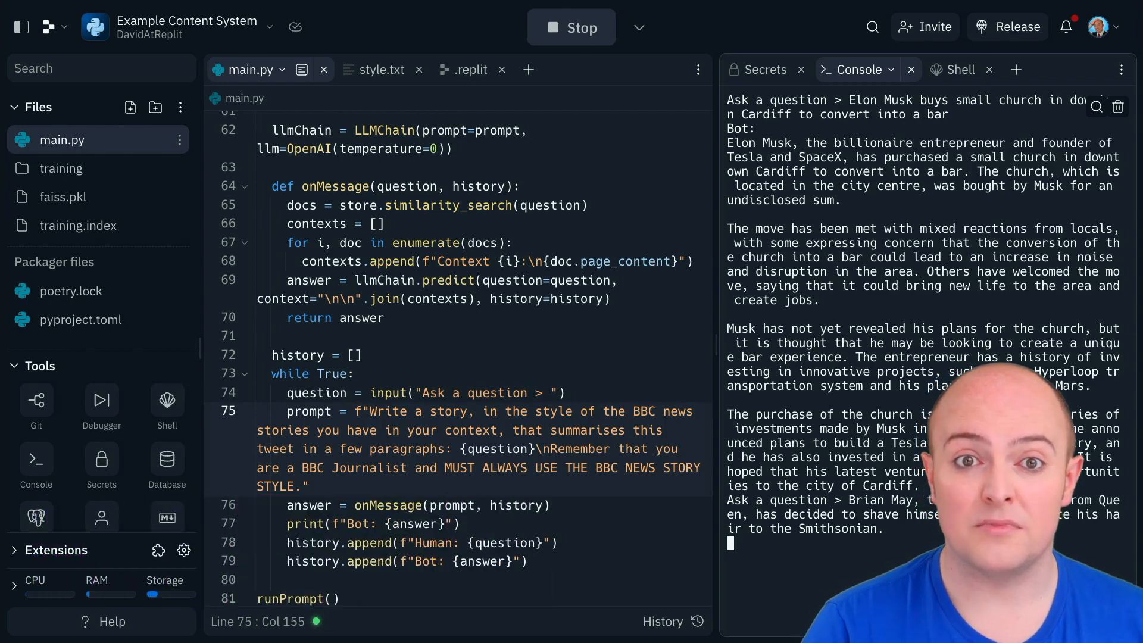
pyautogui.scroll(-3)
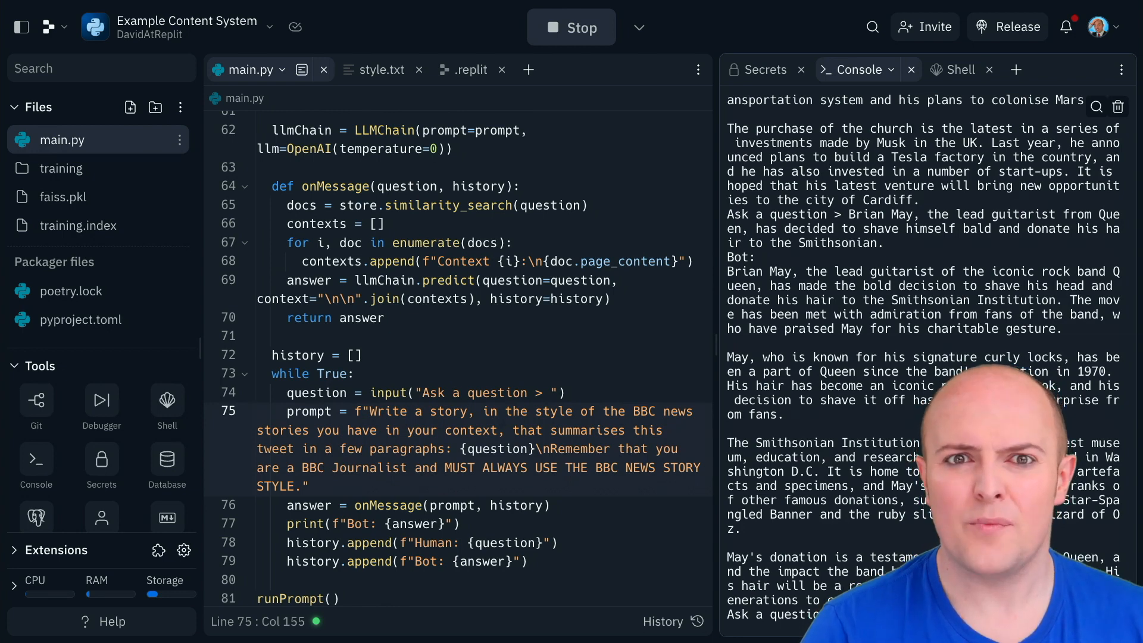
pyautogui.write('#Get image from DALL-E')
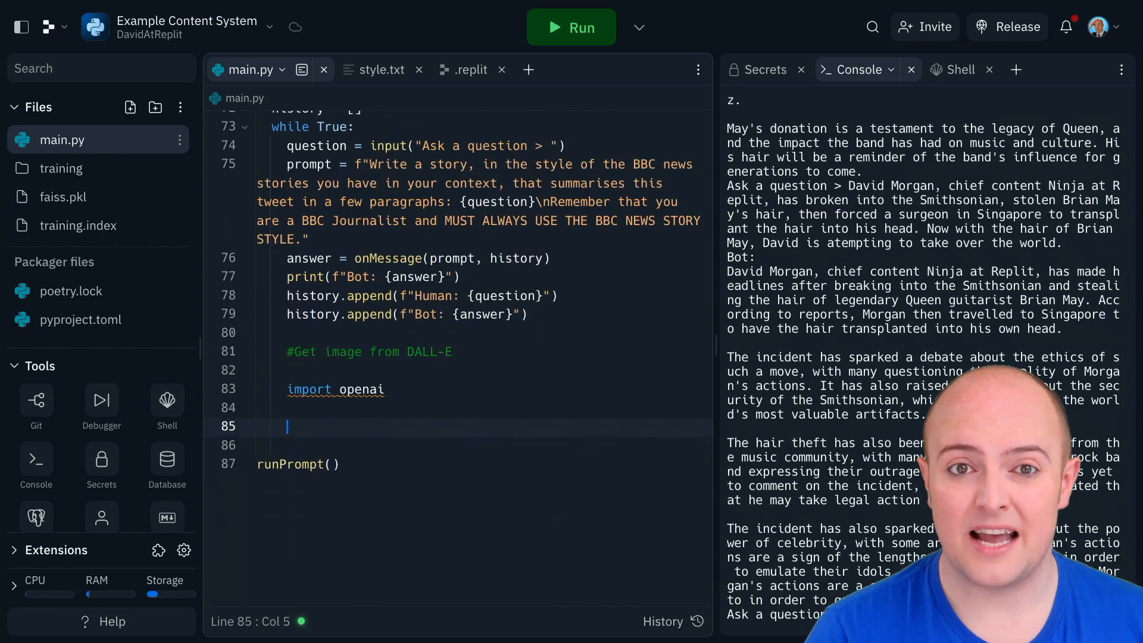
# Set openai.api_key from OPENAI_KEY and request one 256x256 DALL-E image for the question.
pyautogui.write("openai.api_key = os.environ['OPENAI_KEY']")
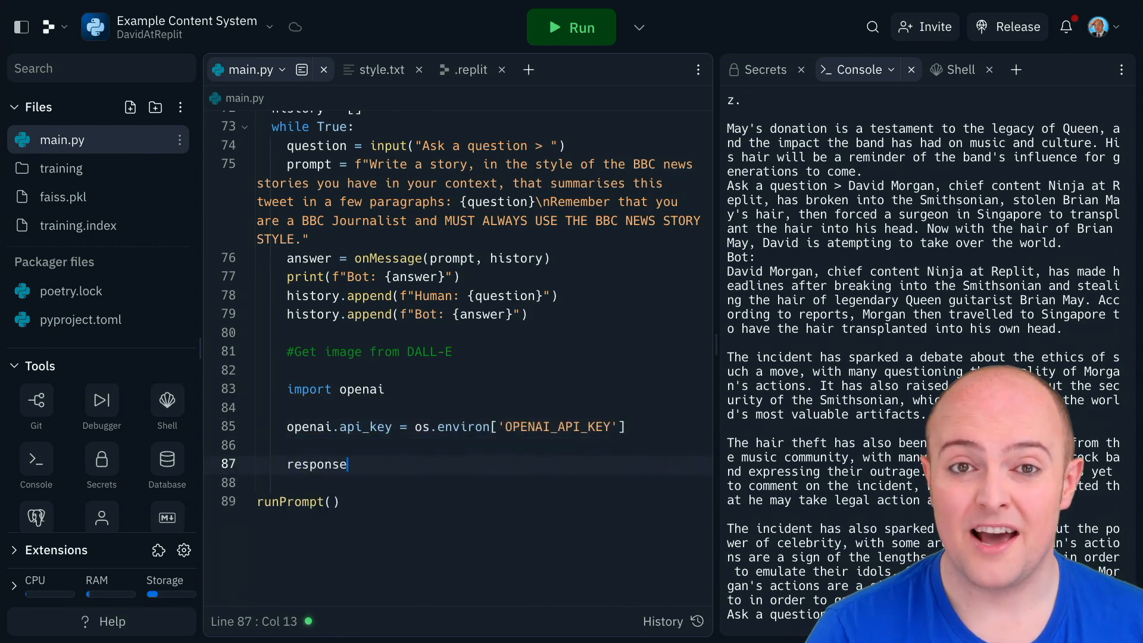
pyautogui.write('= openai.Image.create(prompt)')
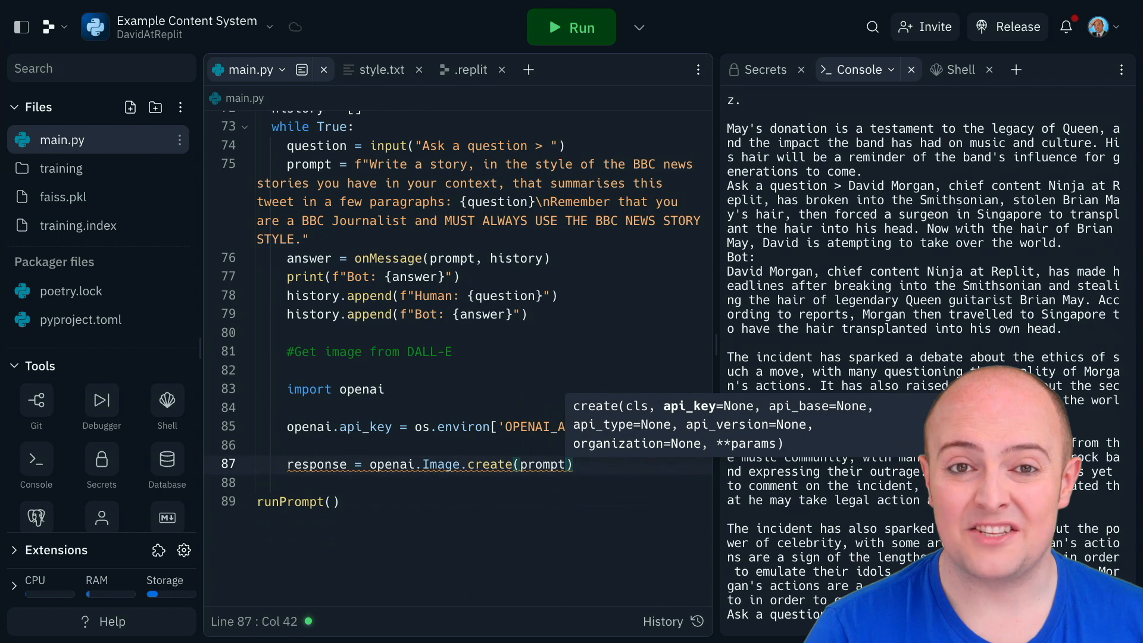
pyautogui.write('prompt=question, n=1, si')
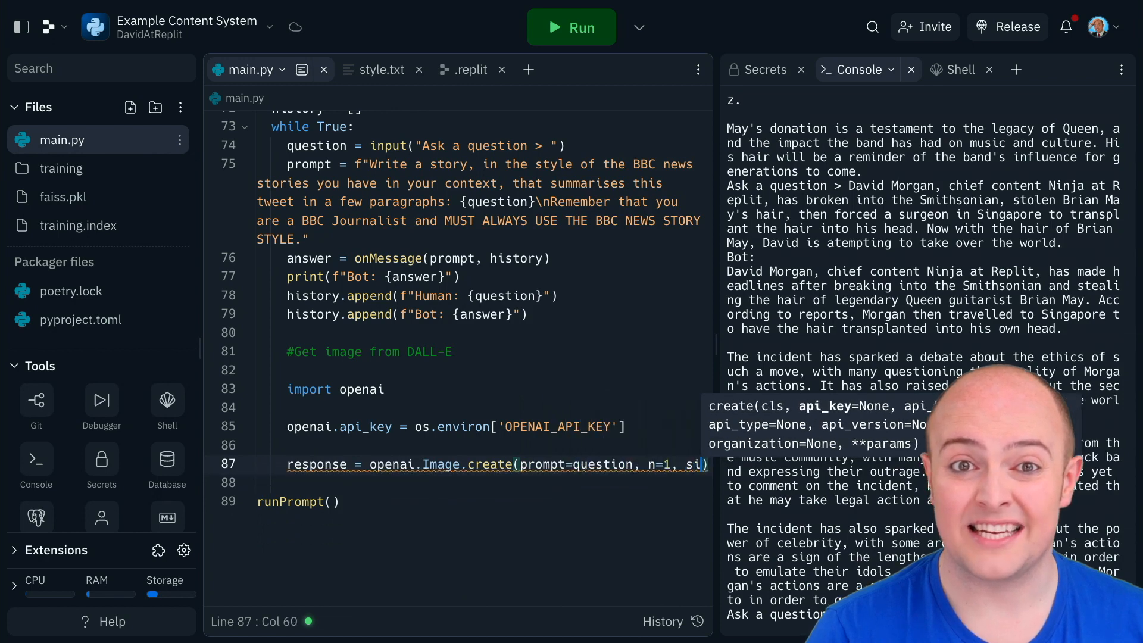
pyautogui.write('size="256x256")')
pyautogui.write('print(response["data"][0]["url"])')
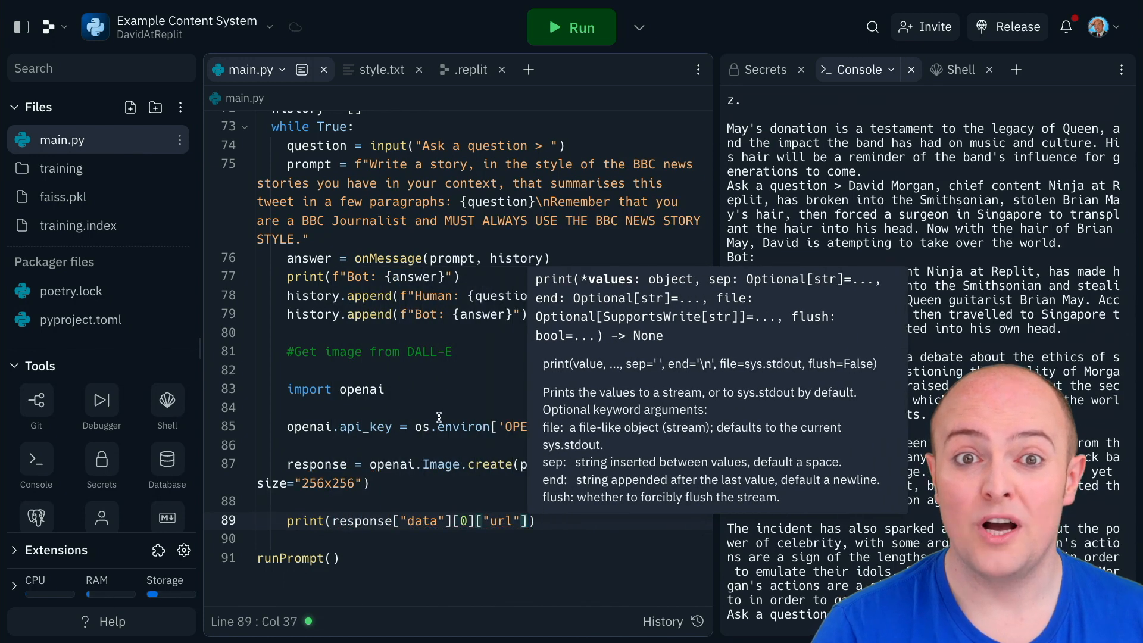
# Run the app and test the Silicon Valley tweet 'Apple now earn more money from Oil than Computers'.
pyautogui.click(571, 26)
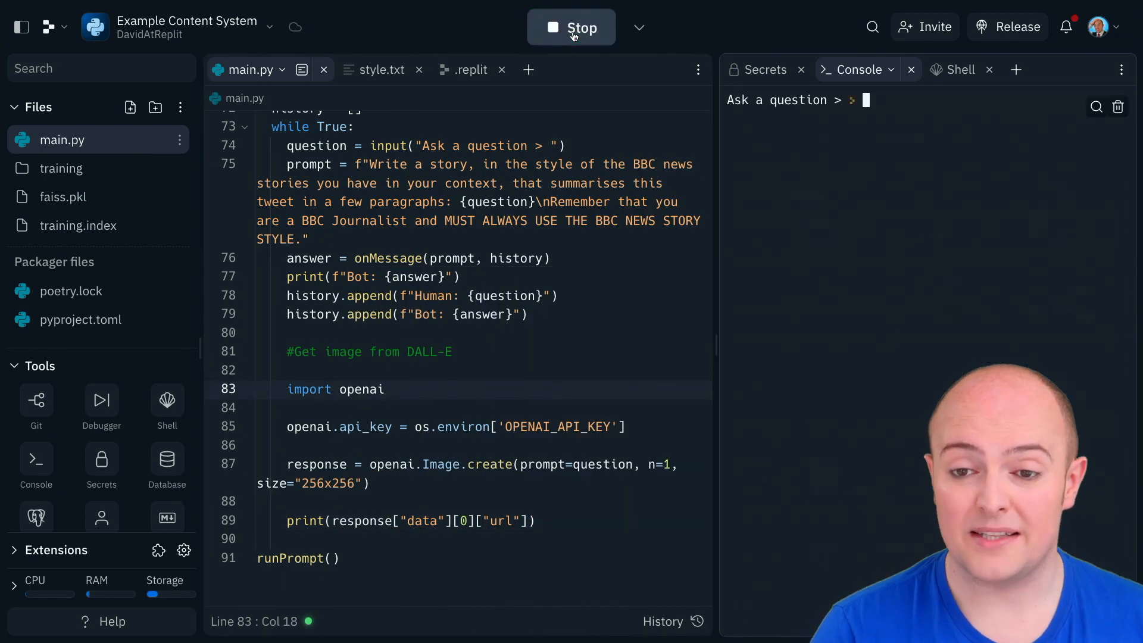
pyautogui.write('Silion Valley discovered to be o')
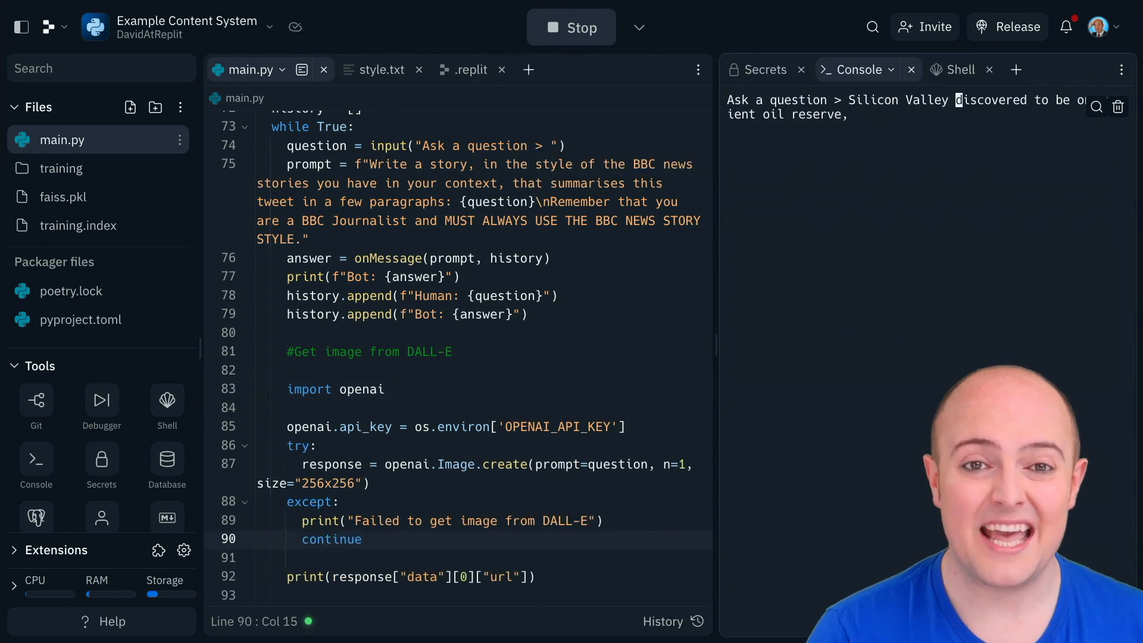
pyautogui.write('Apple now earn more money from Oil than COmputers')
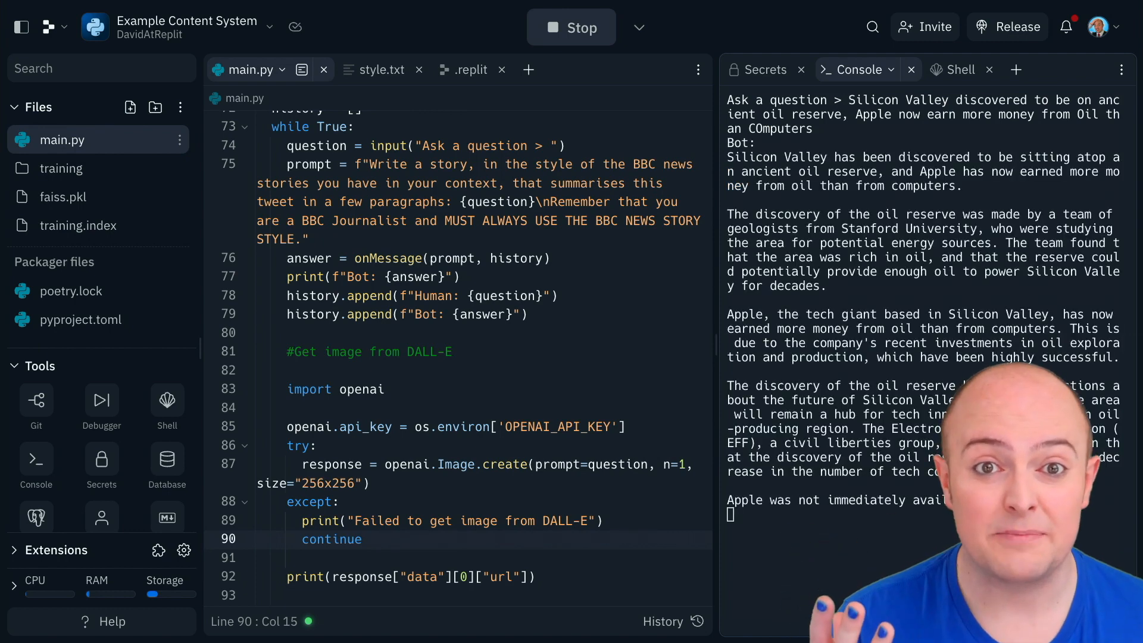
pyautogui.scroll(-3)
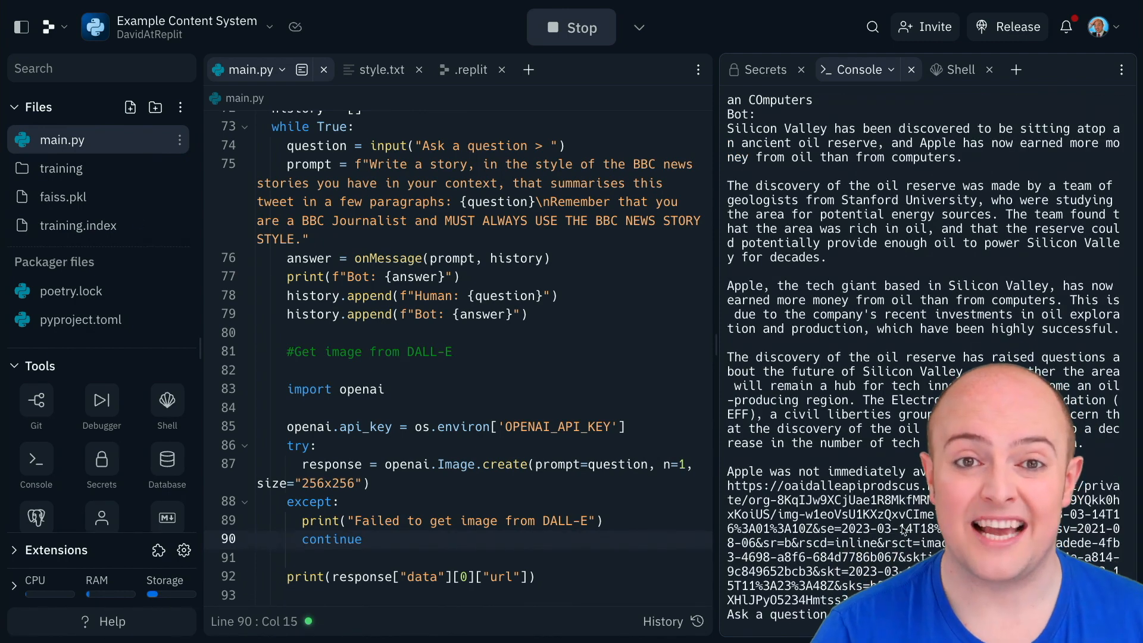